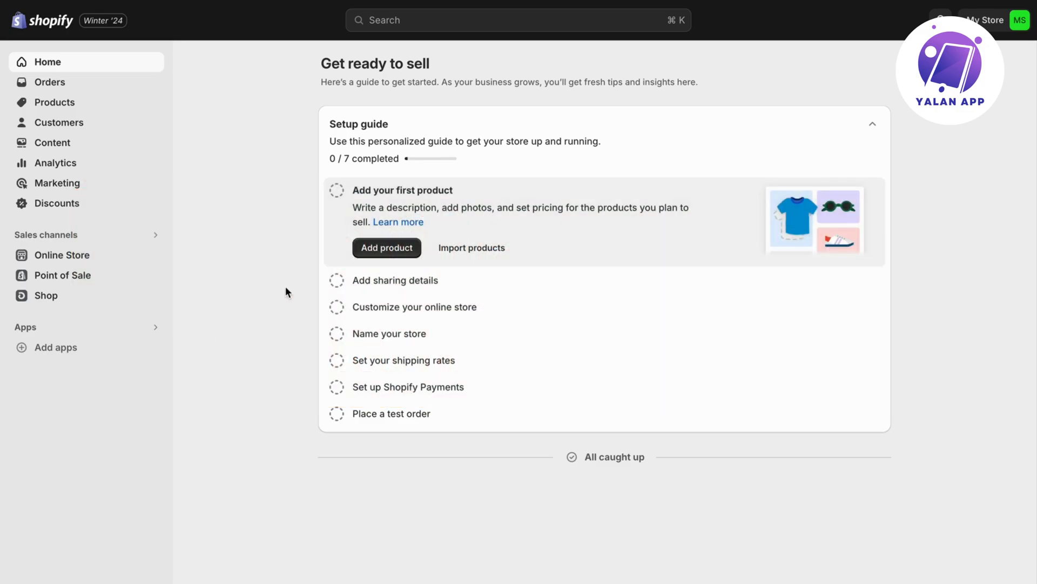
mouse_move(309, 424)
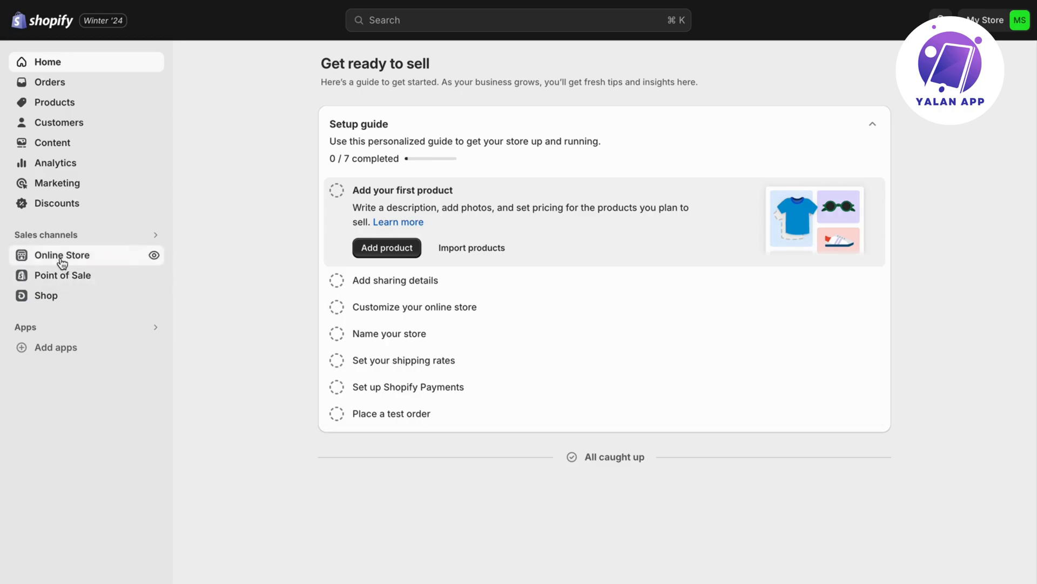
- Go to Online Store under Sales channels to see the Dawn theme
click(62, 254)
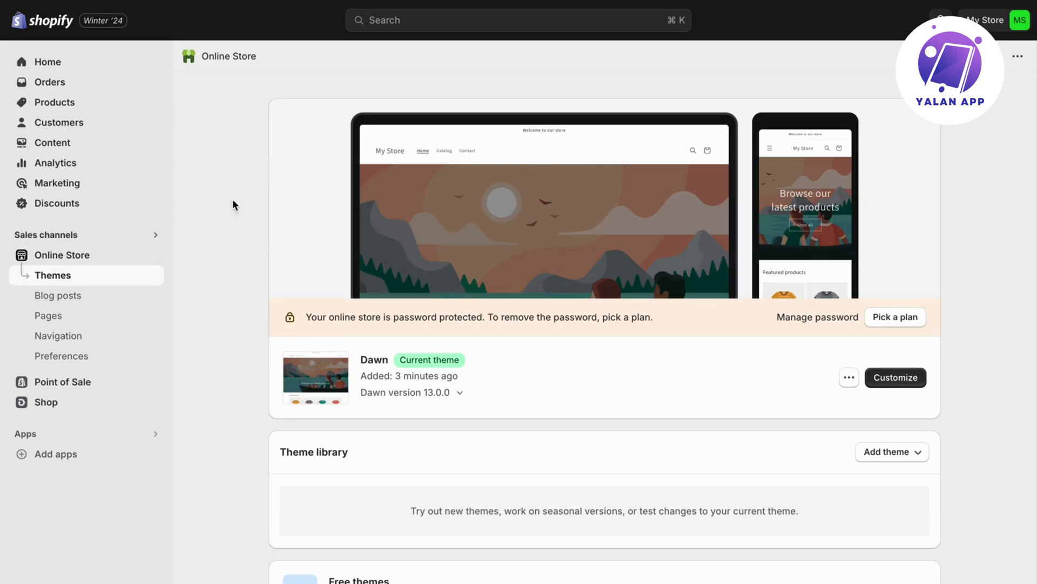
mouse_move(379, 375)
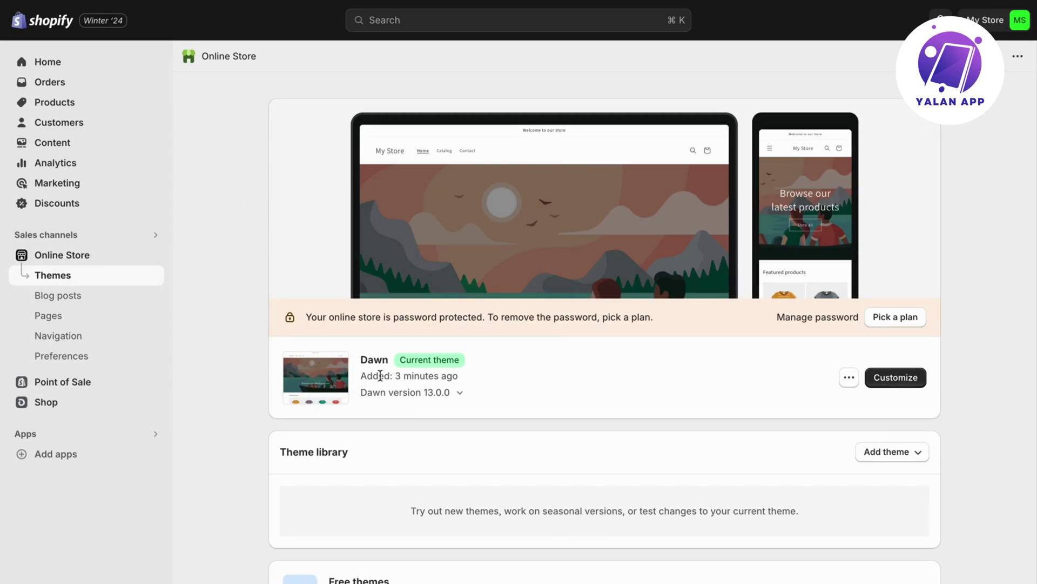
mouse_move(336, 518)
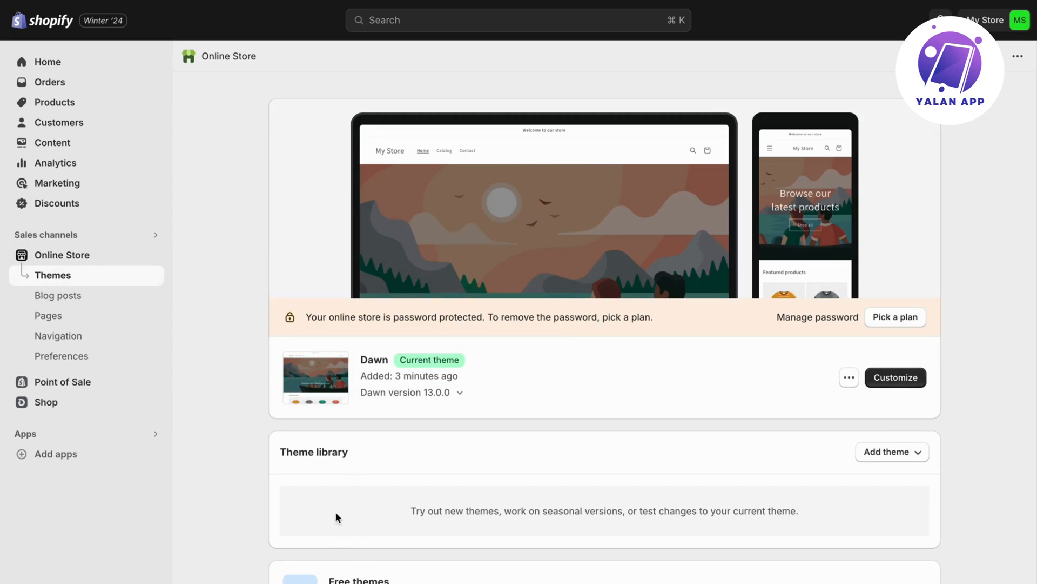
mouse_move(895, 377)
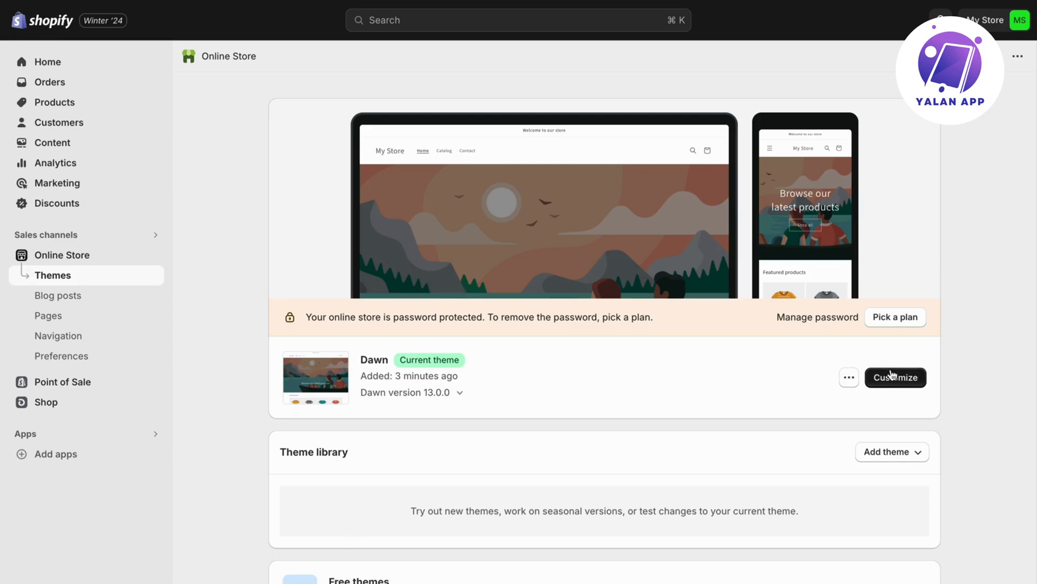
- Launch the theme editor for Dawn with Customize
click(894, 377)
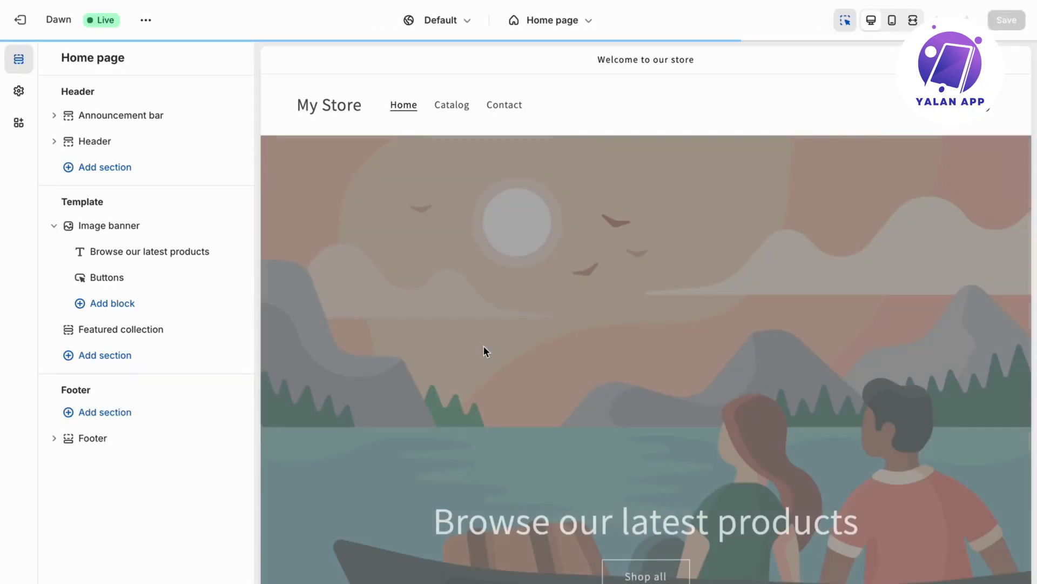
mouse_move(485, 350)
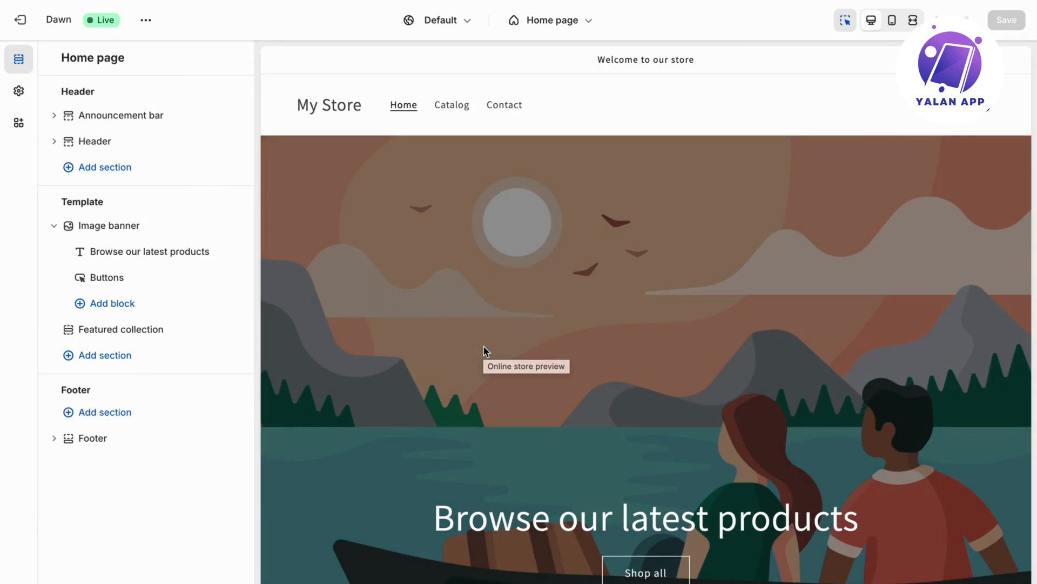
mouse_move(19, 59)
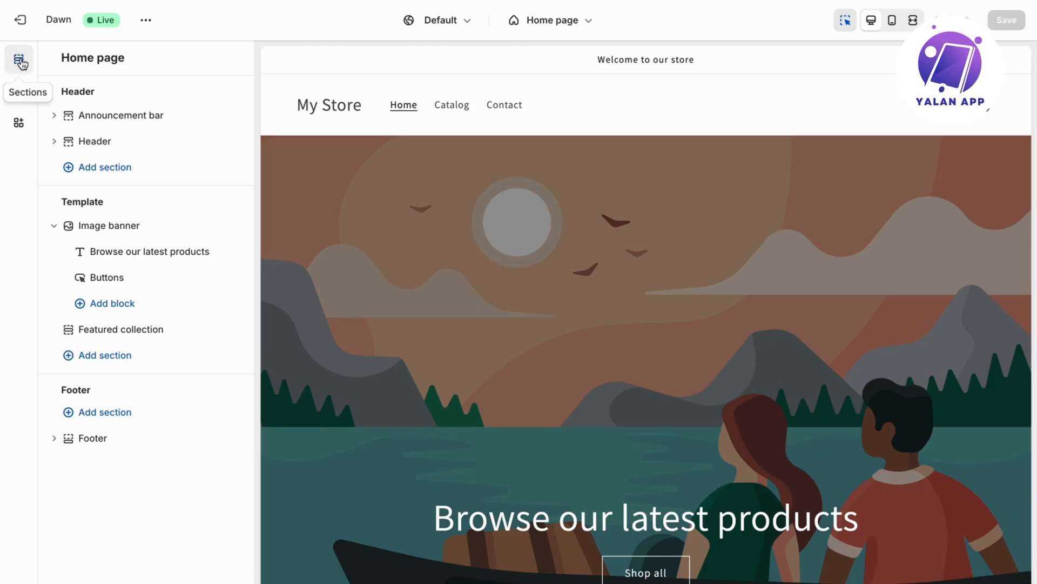
mouse_move(121, 115)
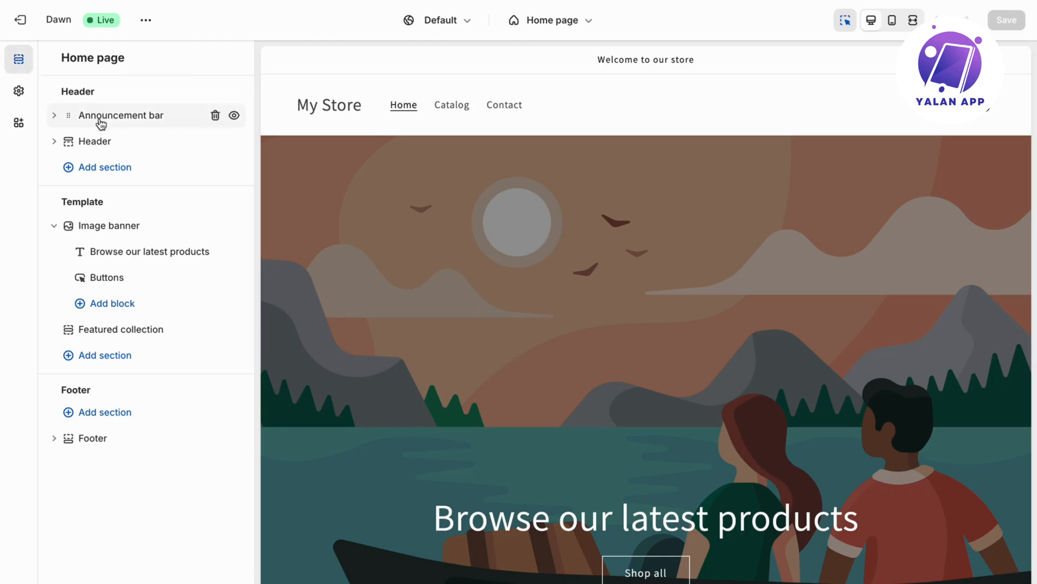
- Set the announcement bar's color scheme to Scheme 3 and return to the section list
click(121, 115)
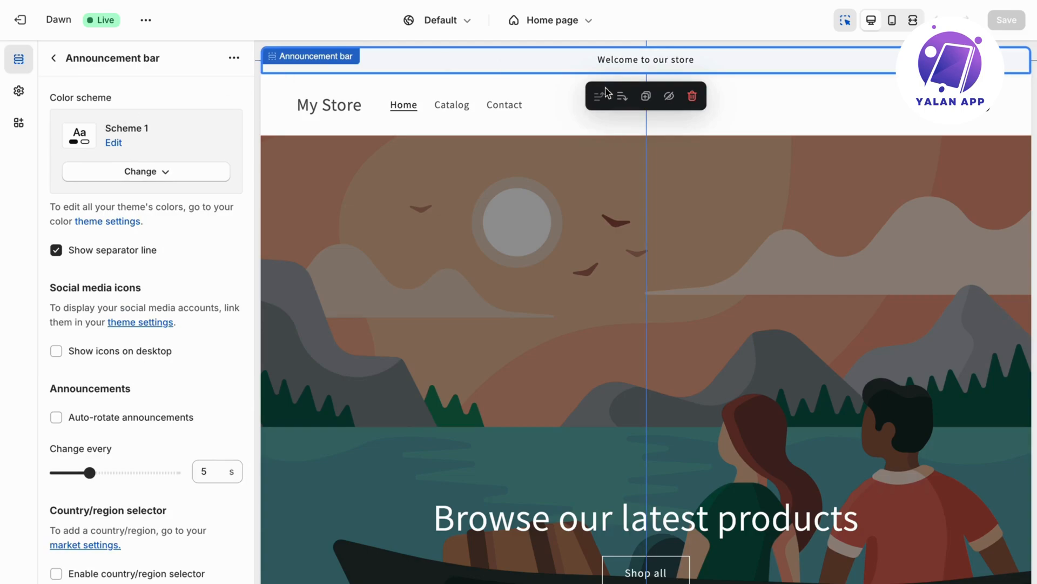
mouse_move(258, 129)
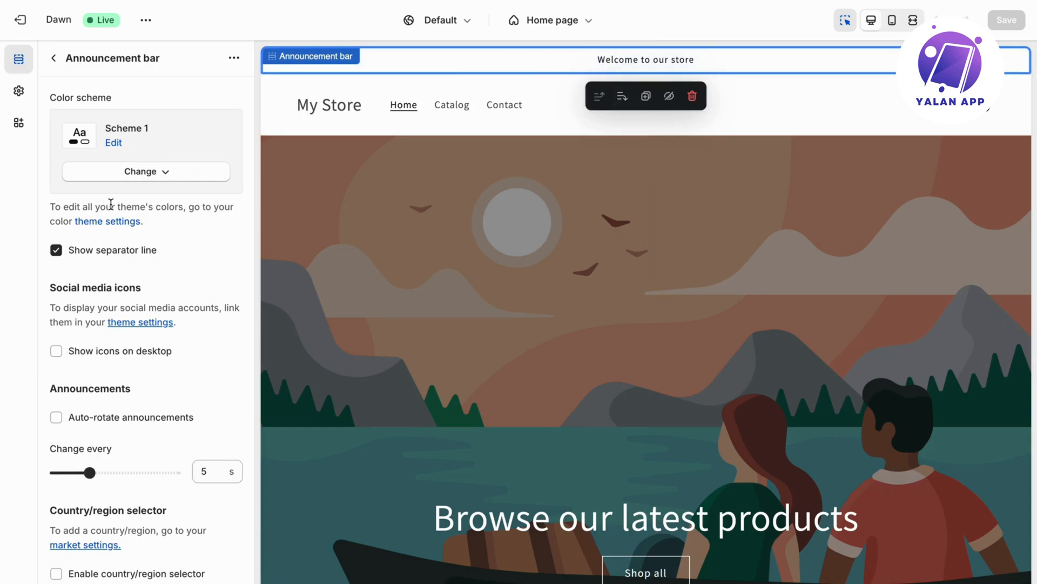
mouse_move(58, 68)
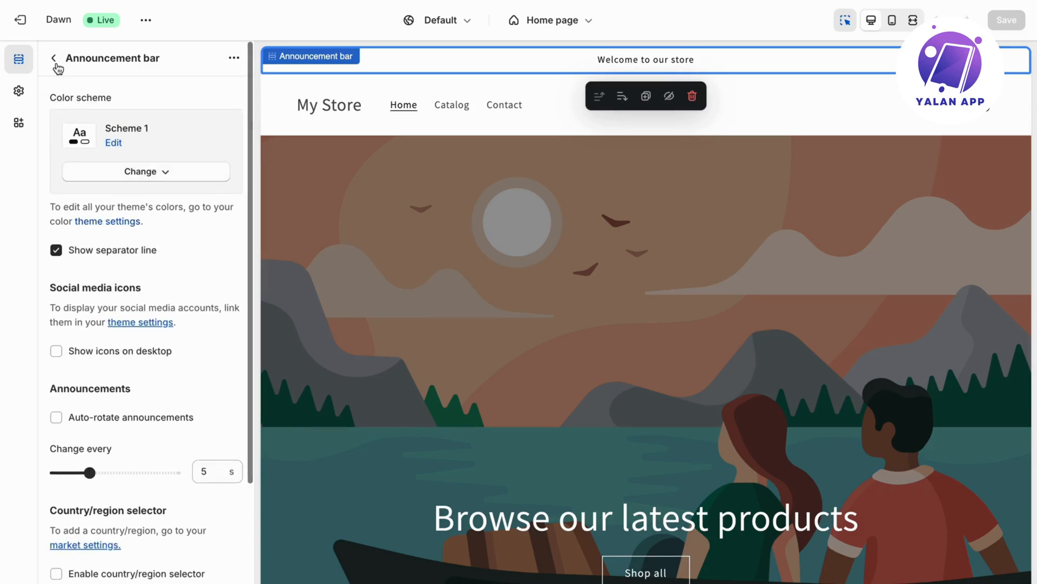
click(53, 59)
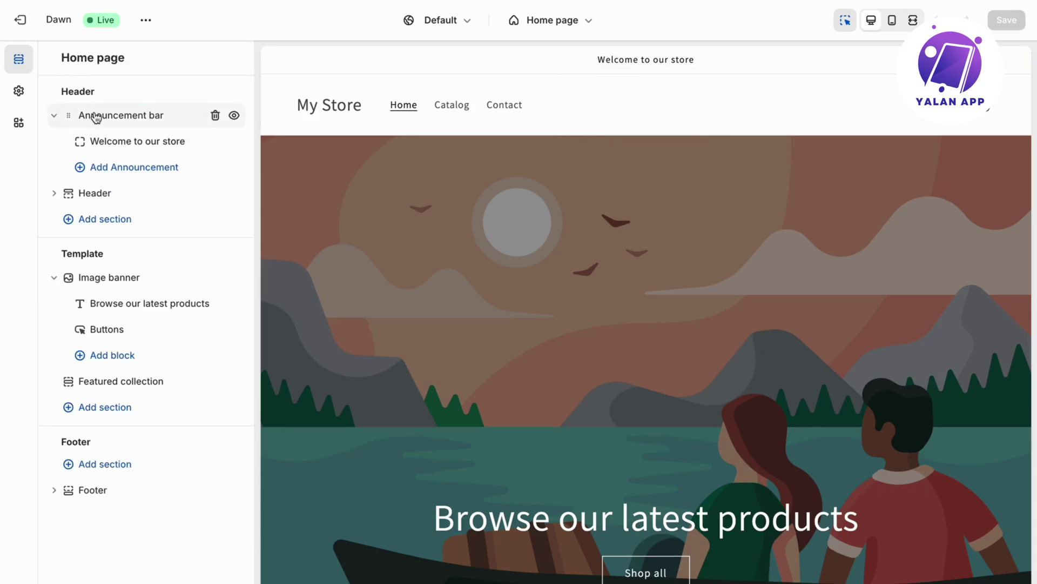
click(120, 115)
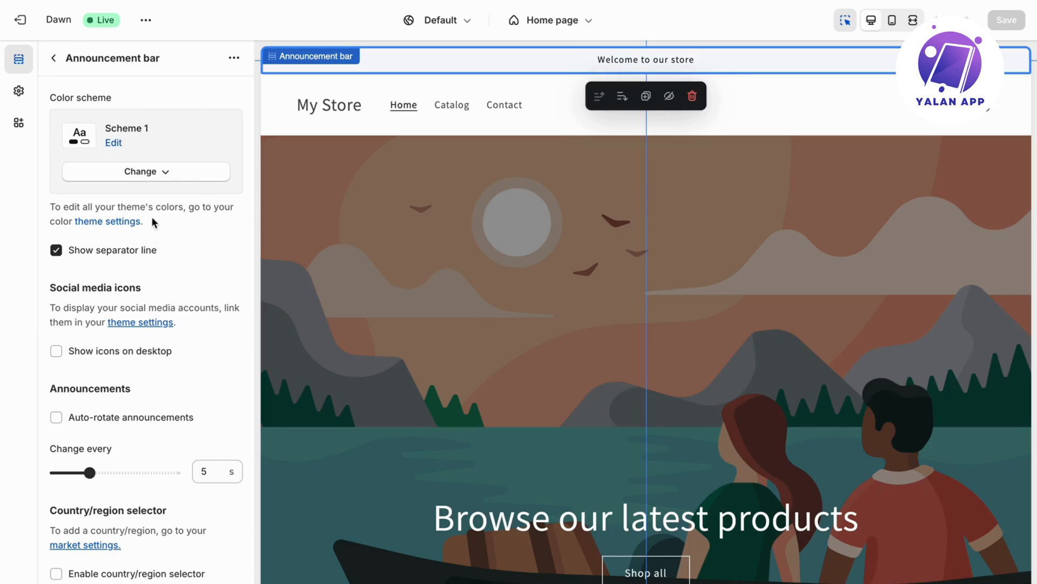
click(145, 171)
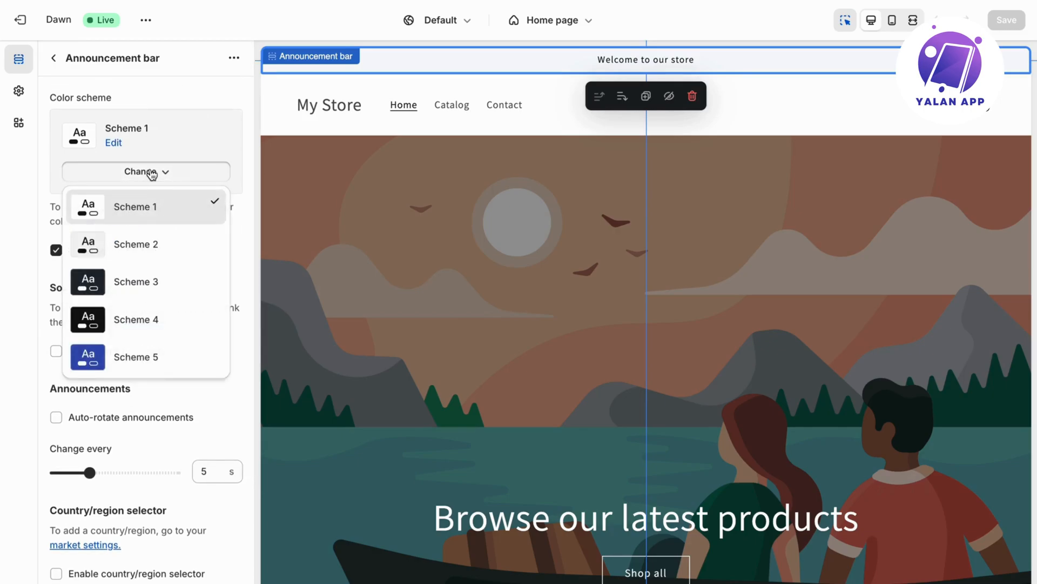
click(136, 281)
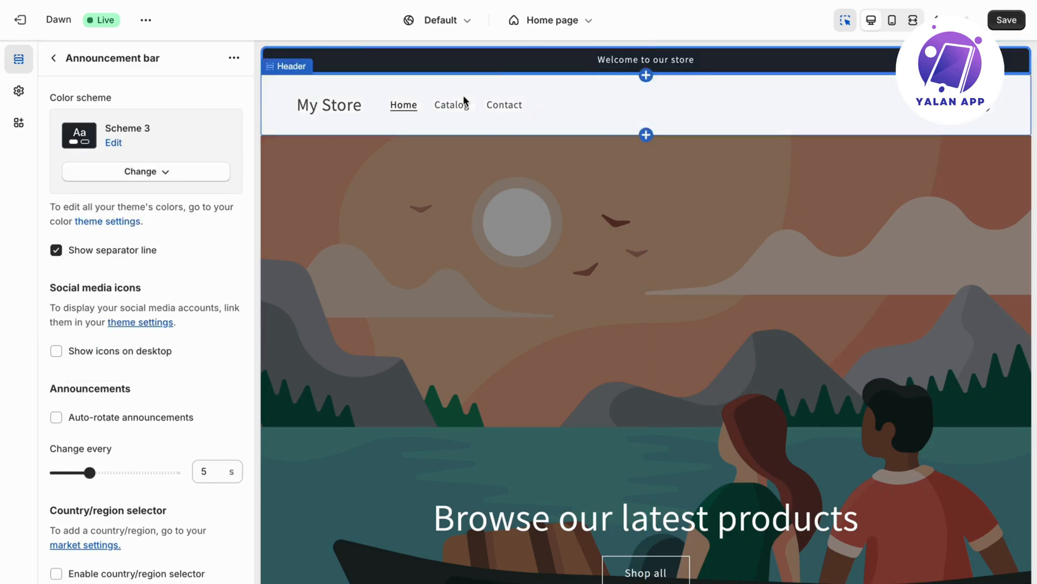
click(645, 59)
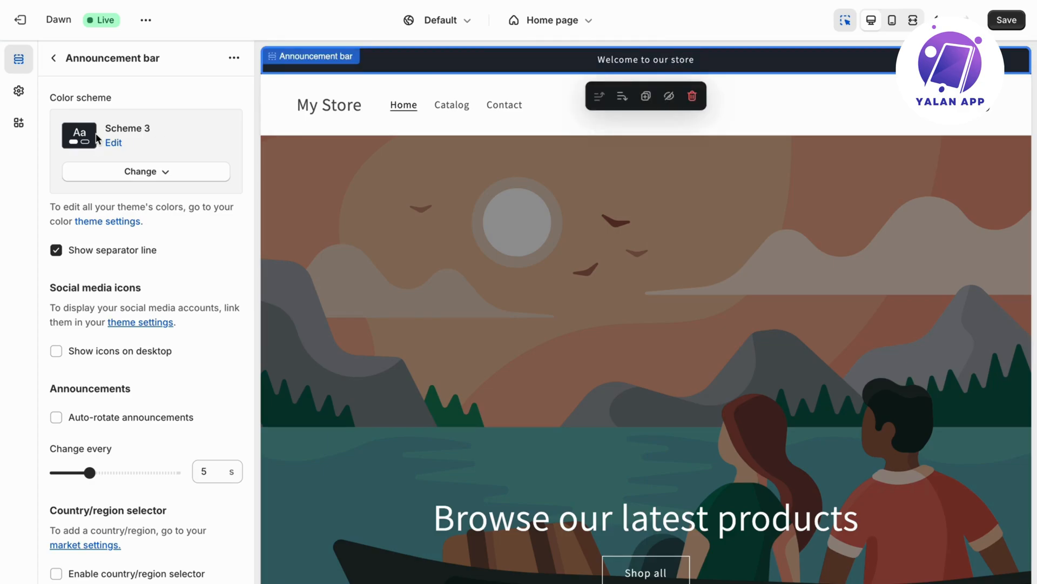
click(53, 59)
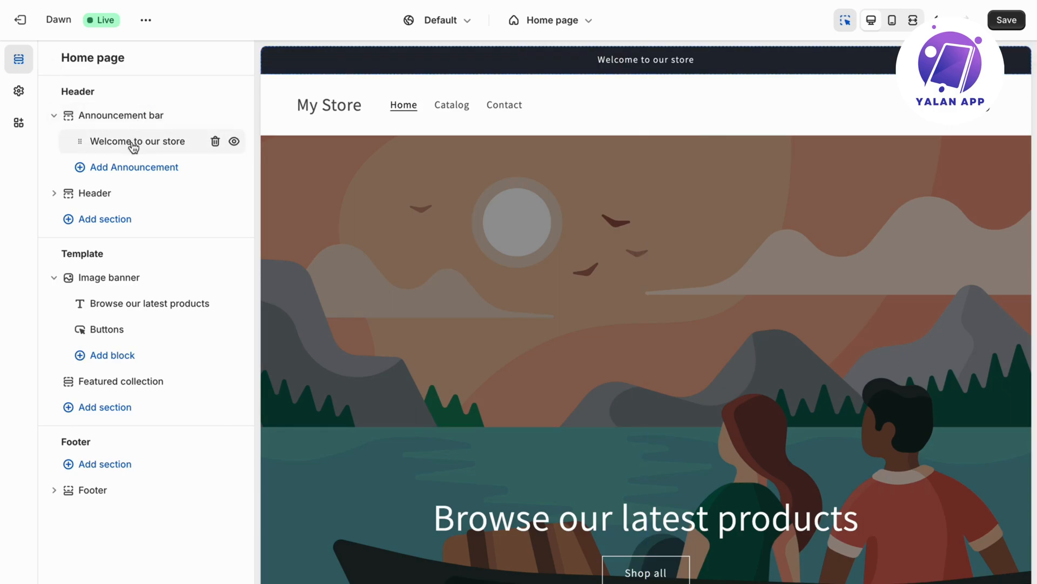
- Replace the announcement text 'Welcome to our store' with 'Welcome to my shop'
click(138, 141)
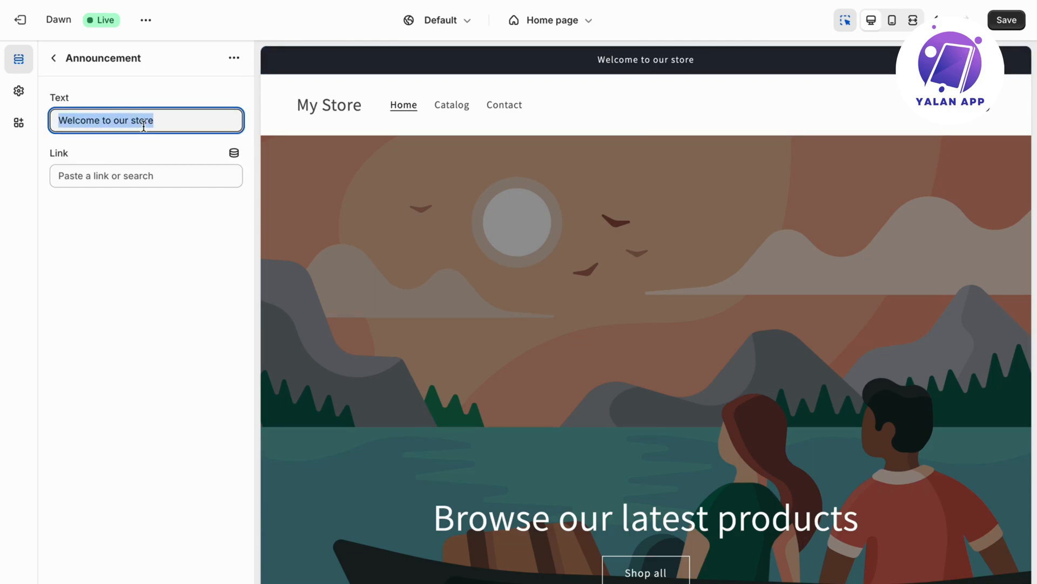
text(Welcome to m)
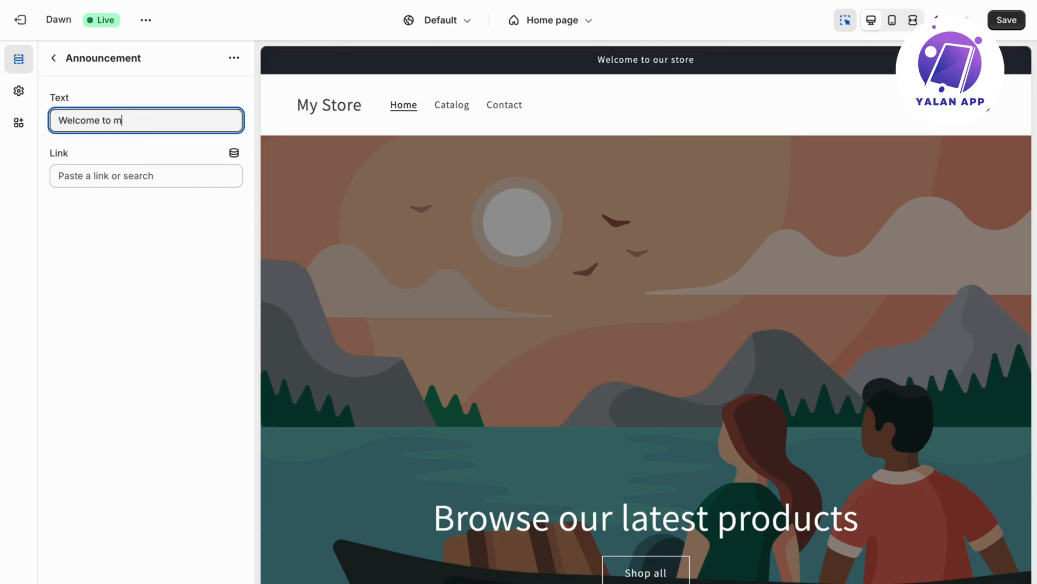
text(y sh)
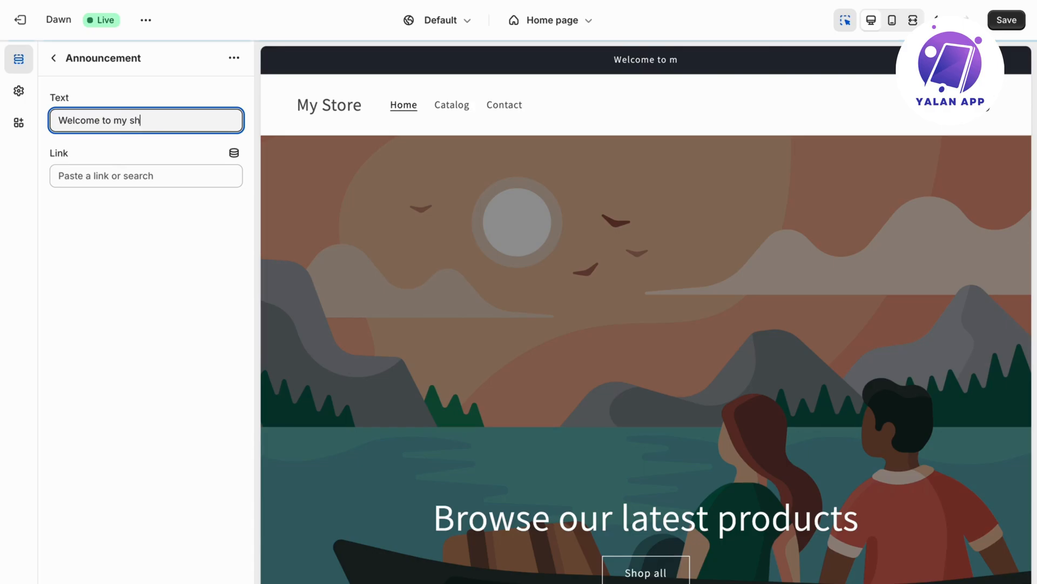
text(op)
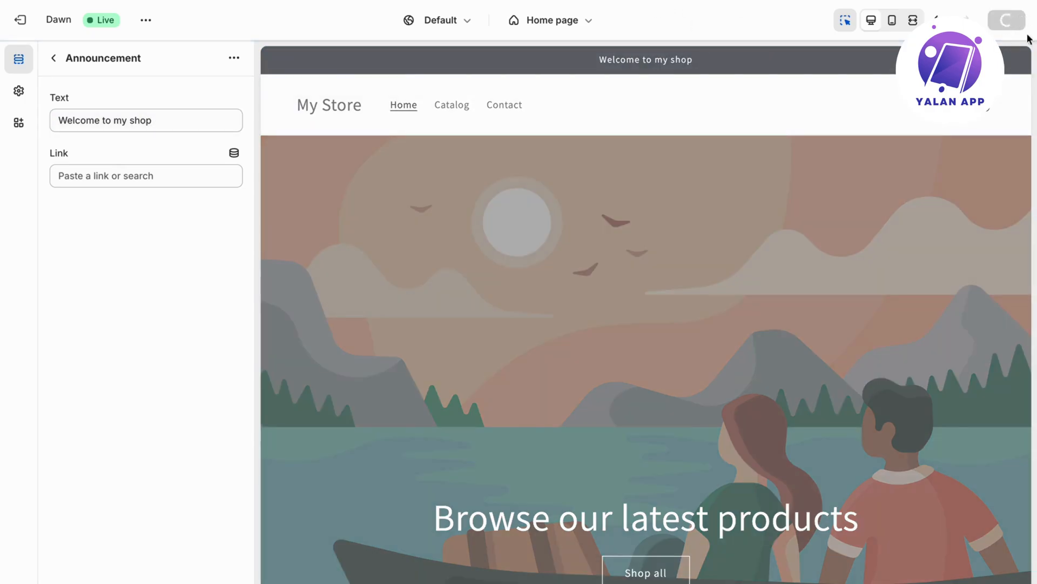
- Check the Link field options, then add a second announcement to the bar
click(145, 175)
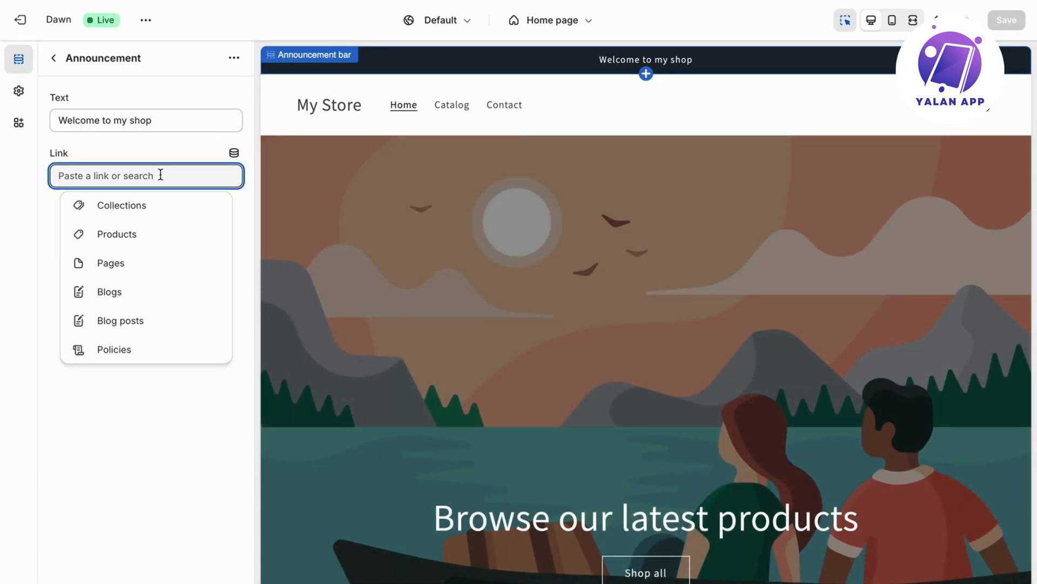
mouse_move(680, 71)
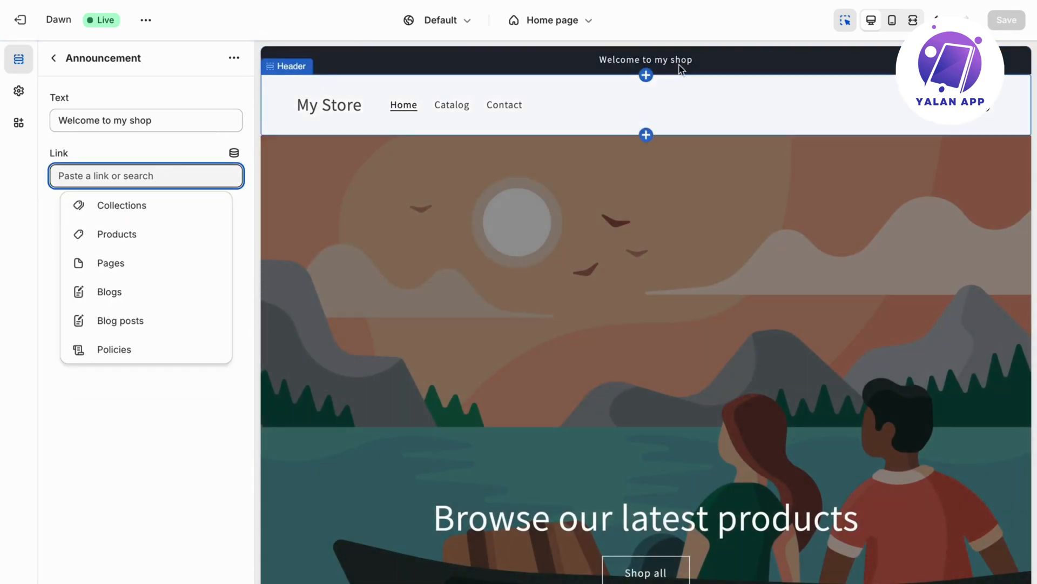
click(122, 204)
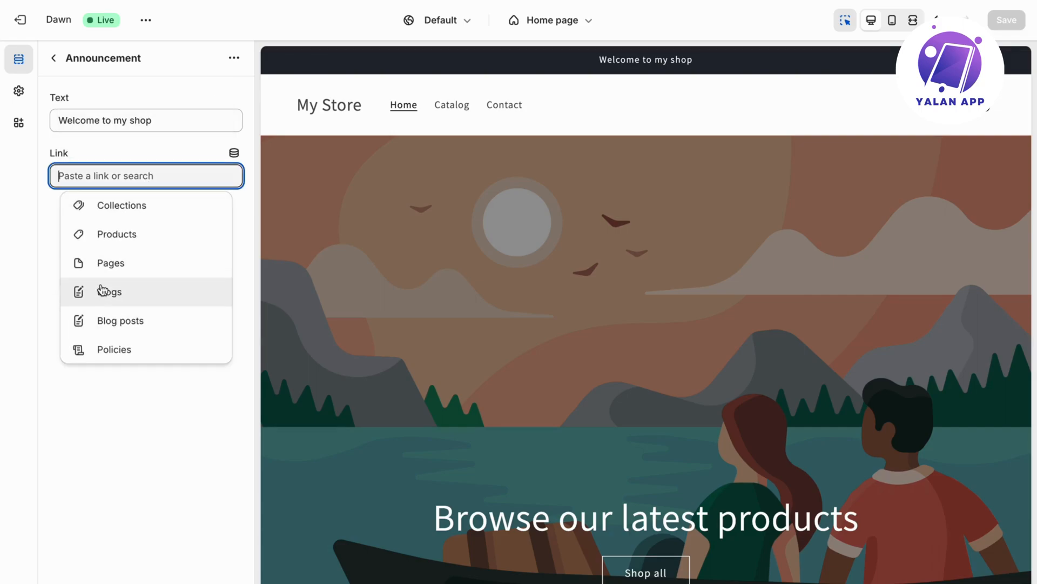
click(53, 58)
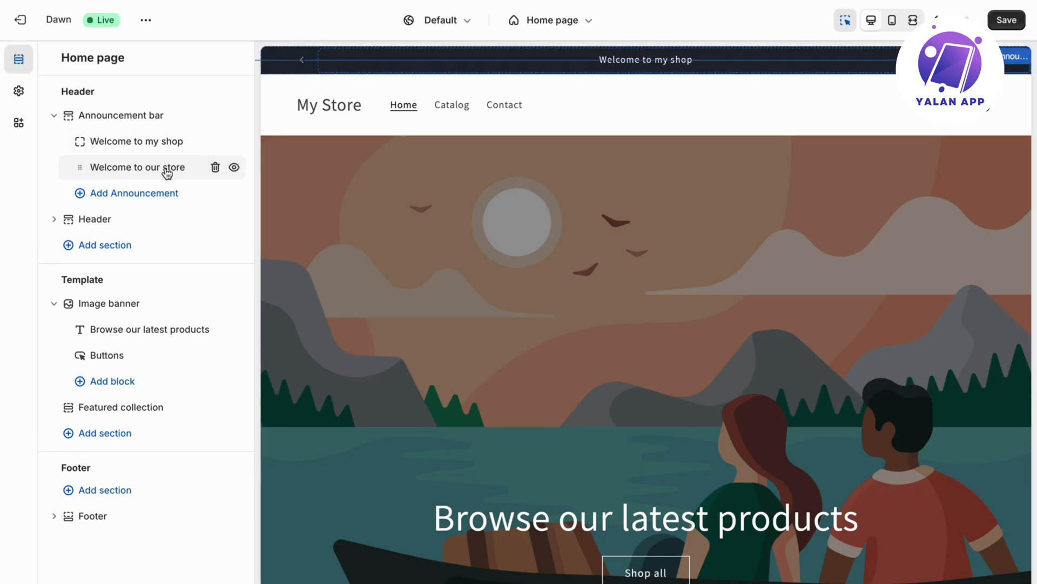
- Open the second announcement block to clear its default text
click(138, 167)
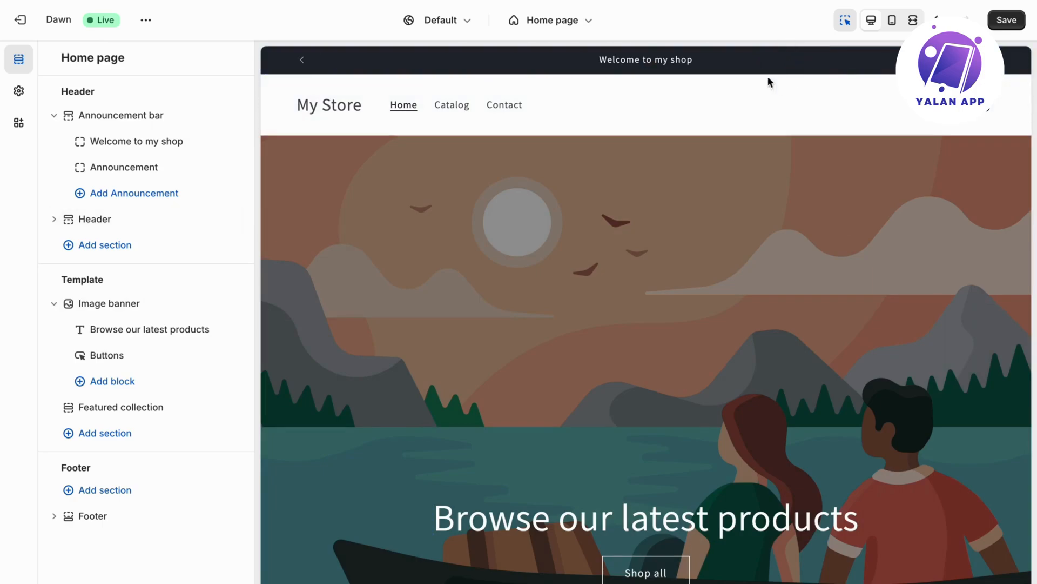
mouse_move(770, 82)
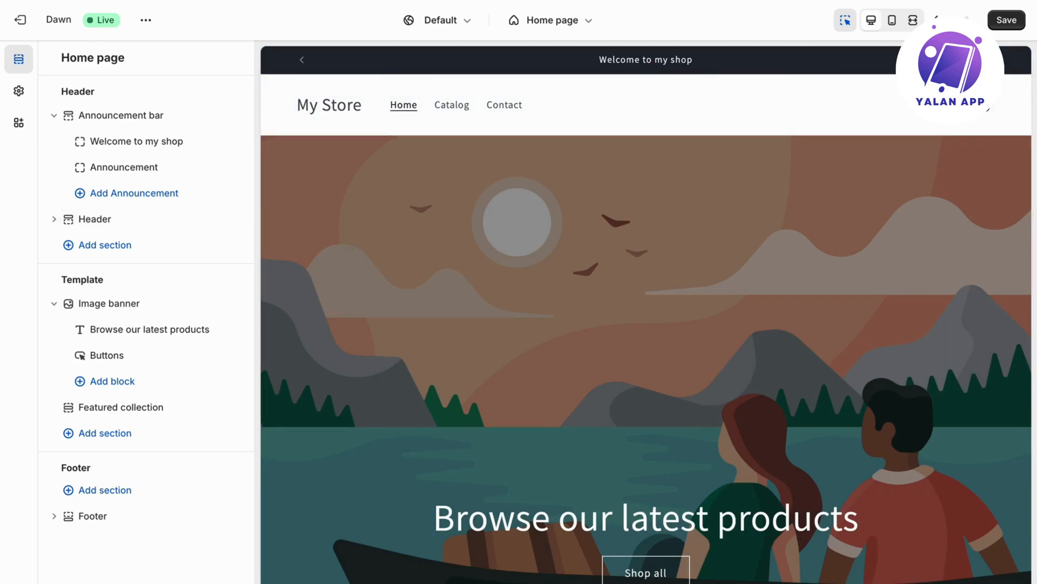